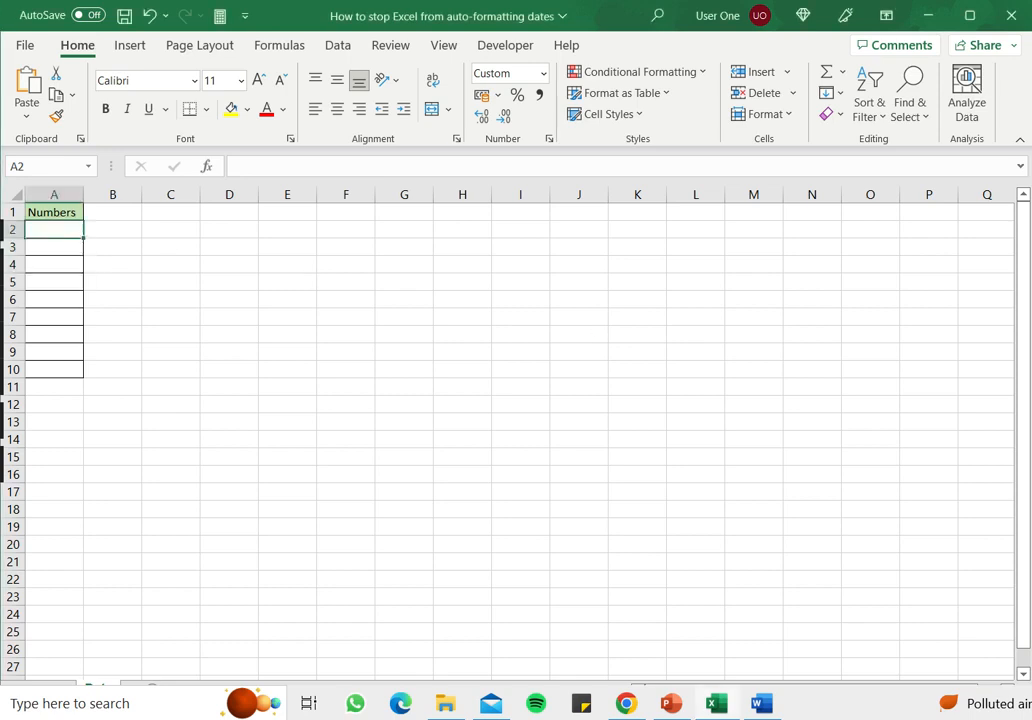
Step: Try entering 1/2 and 1/4 under Numbers, then clear the auto-converted dates
type("1/")
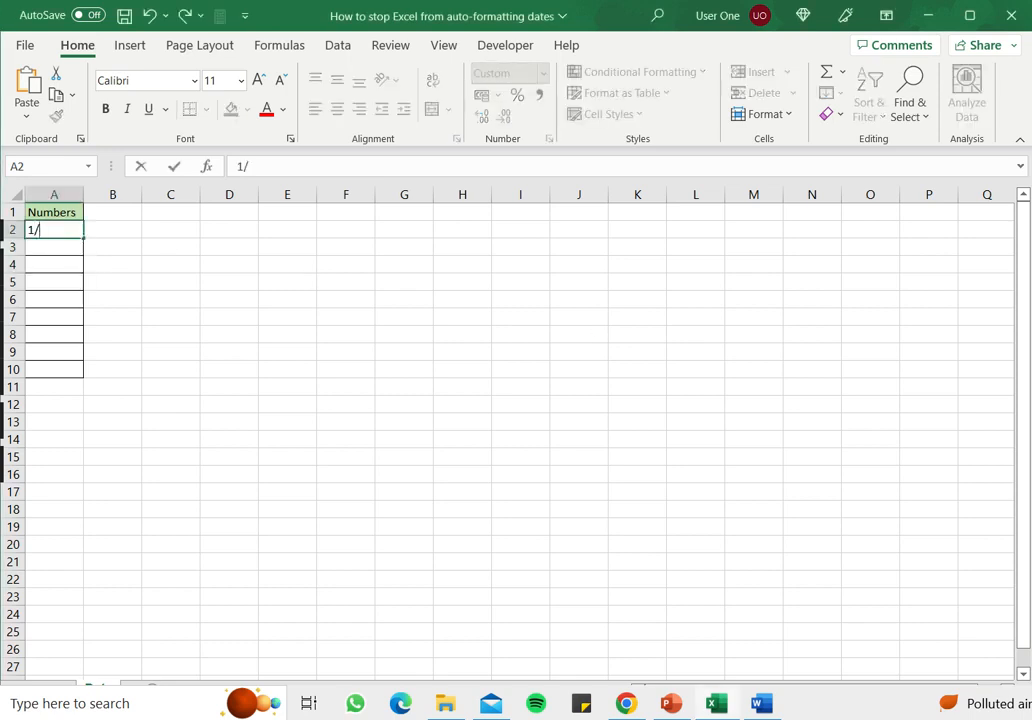
key("Return")
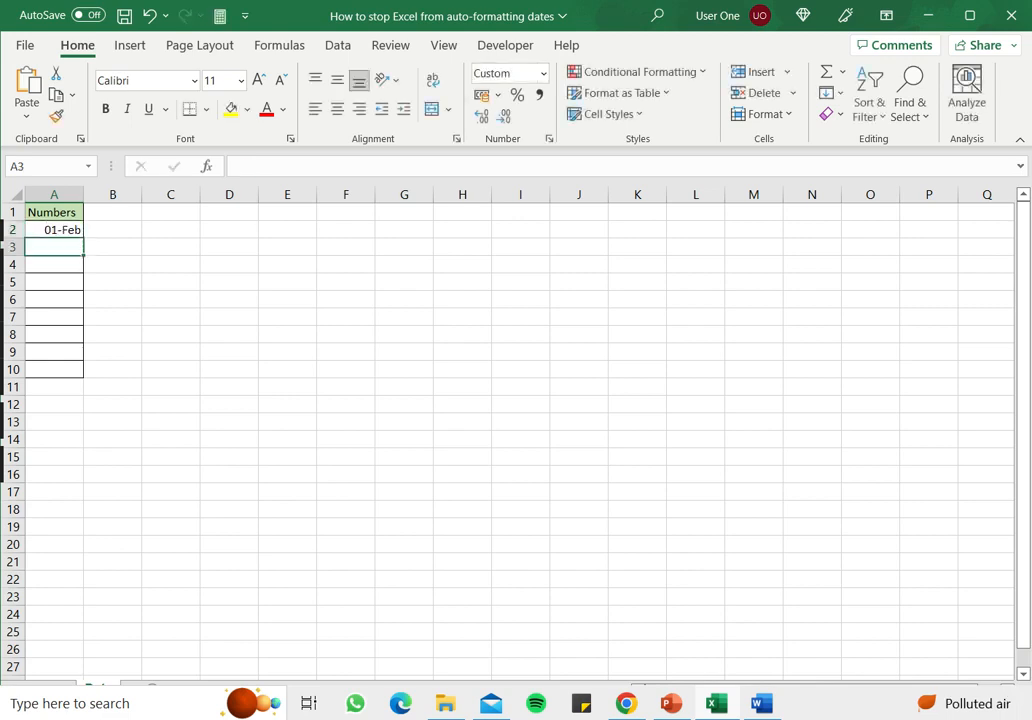
type("1/4")
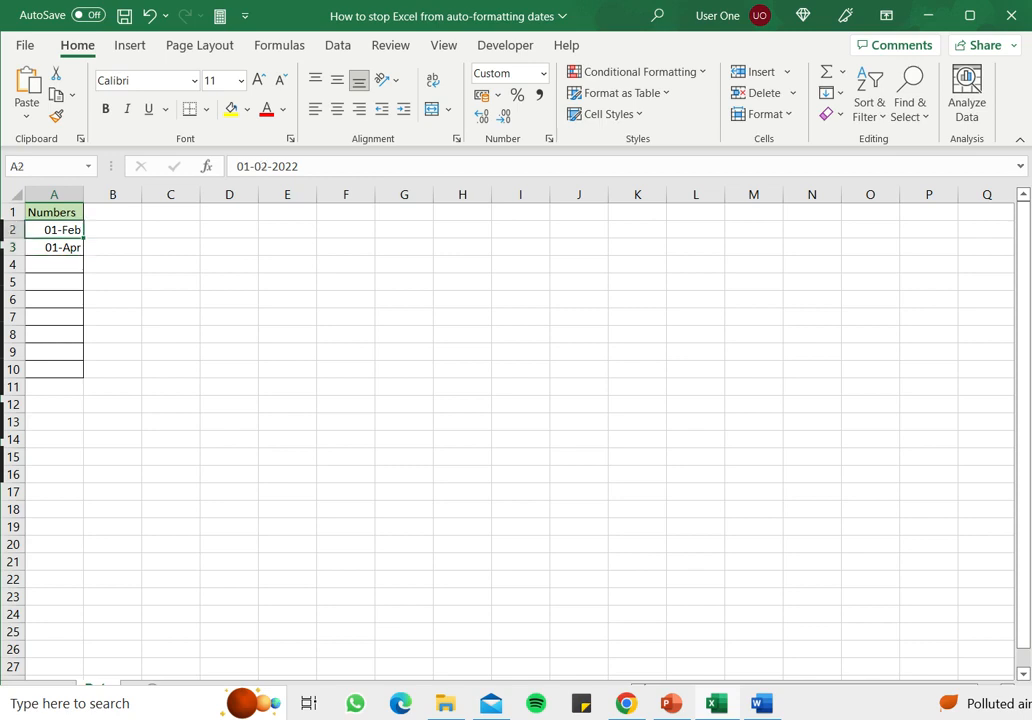
key("Delete")
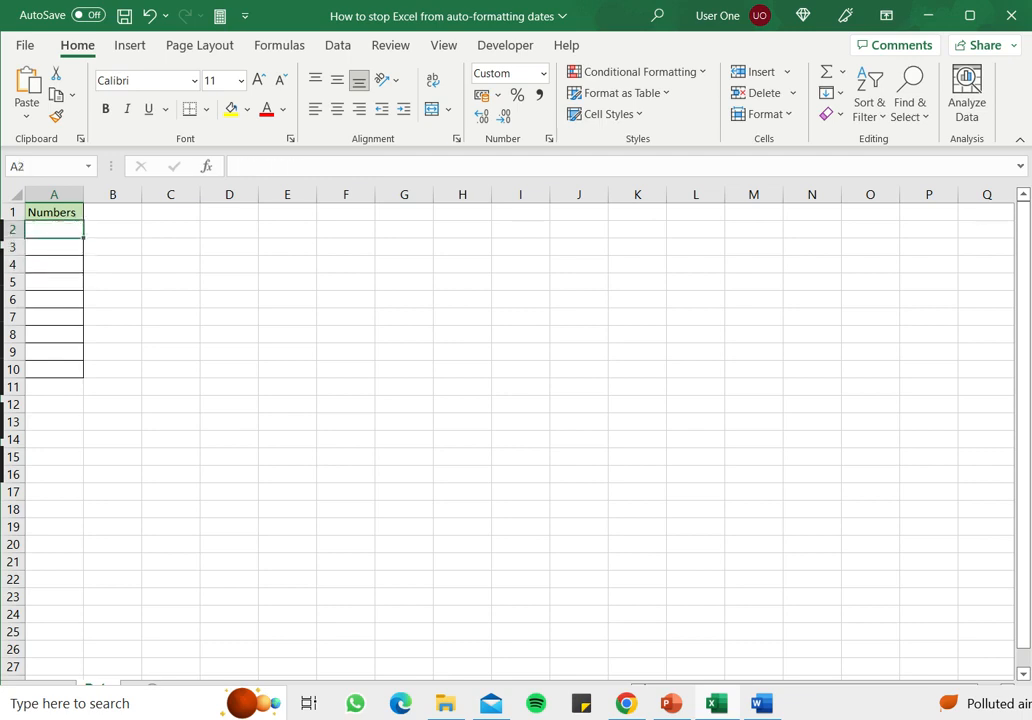
Step: Enter '1/2 in A2 and '1/4 in A3 with a leading apostrophe so they stay as fractions
type("'1/")
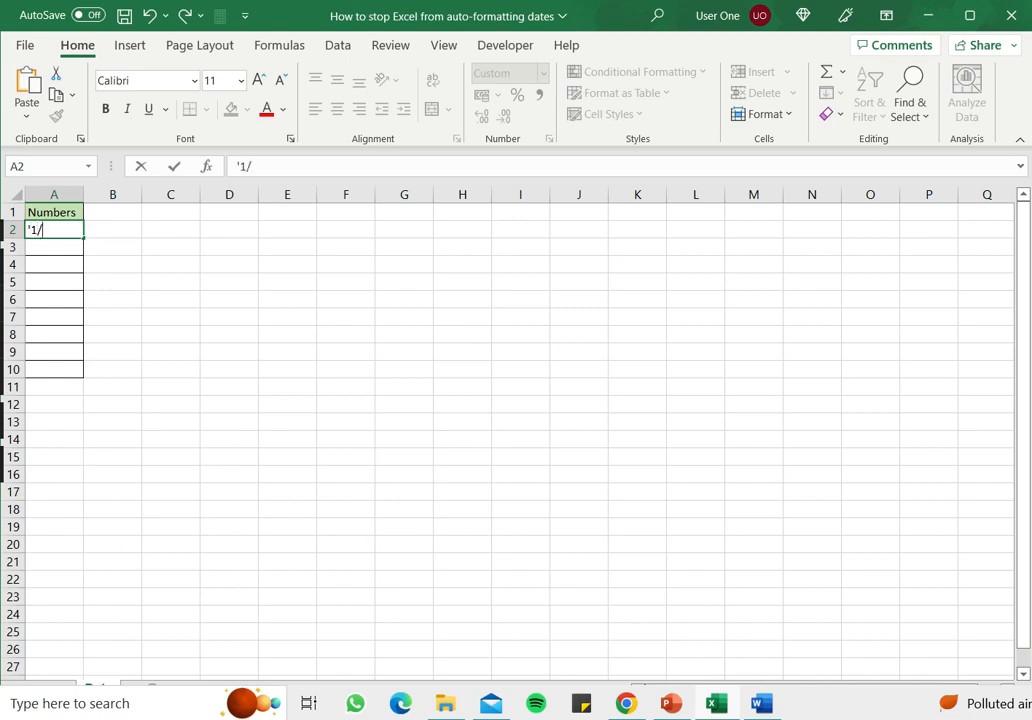
type("2")
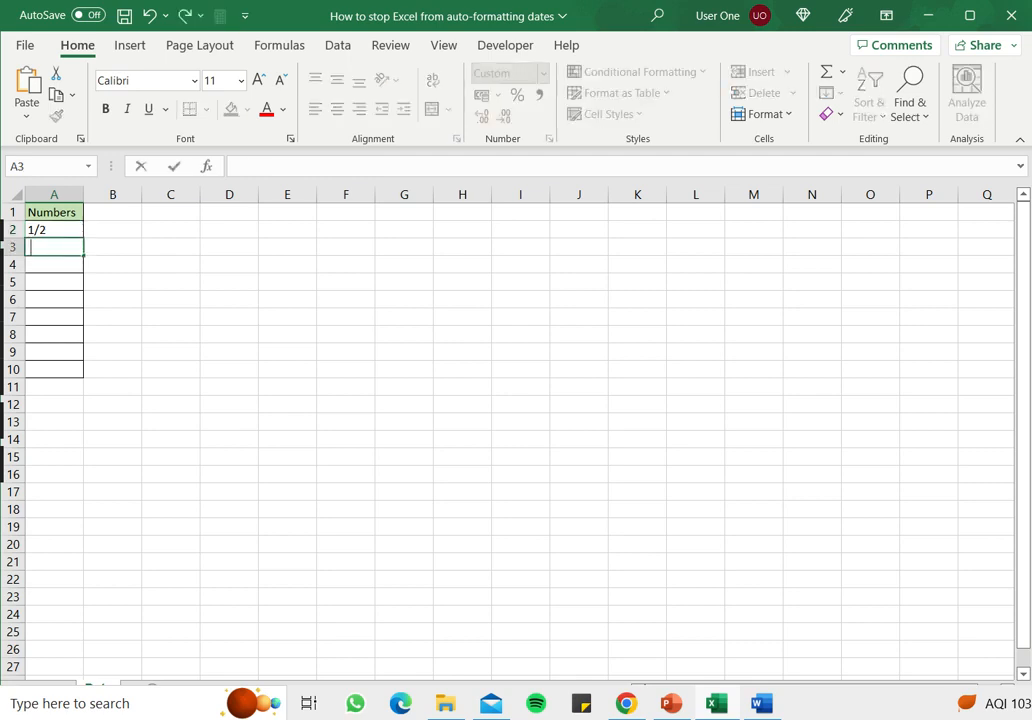
type("1/4")
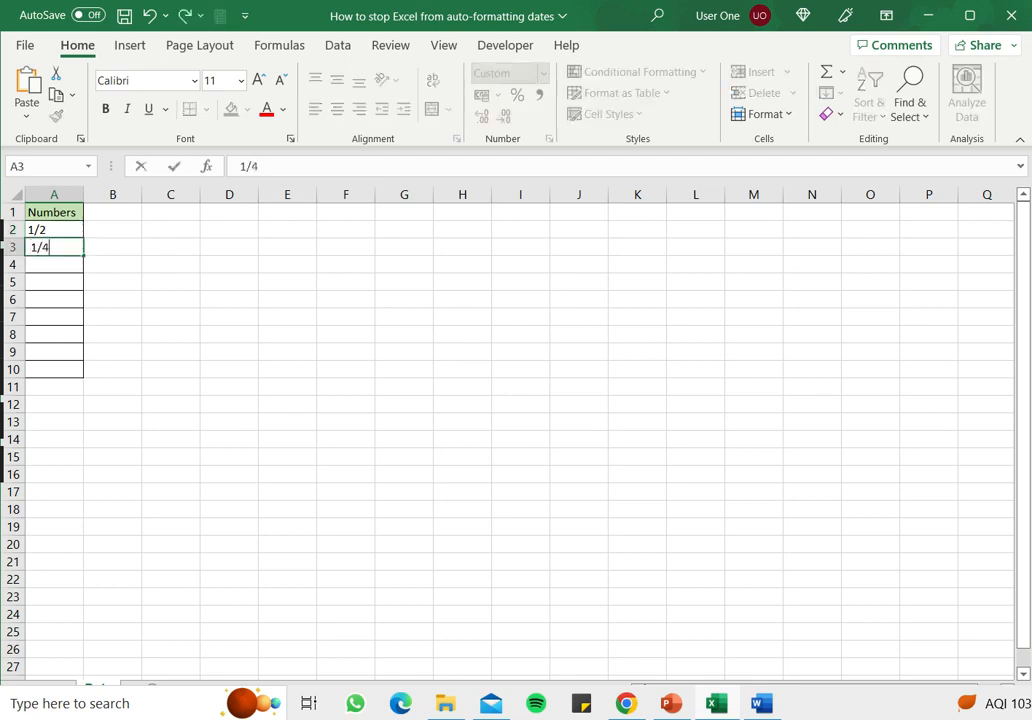
key("Return")
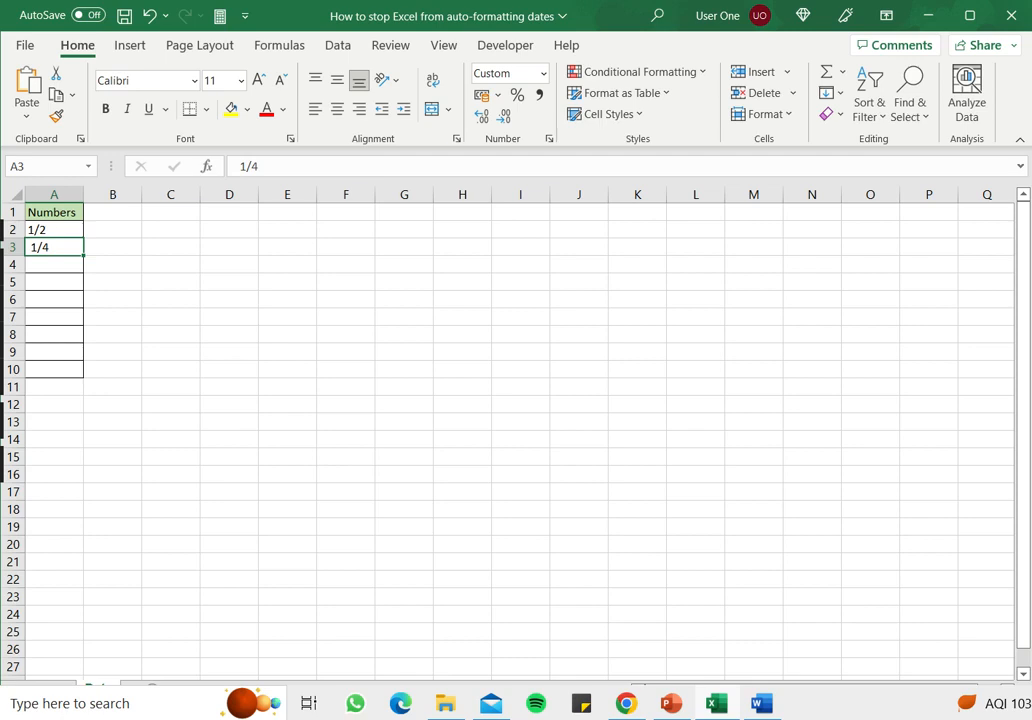
left_click(54, 228)
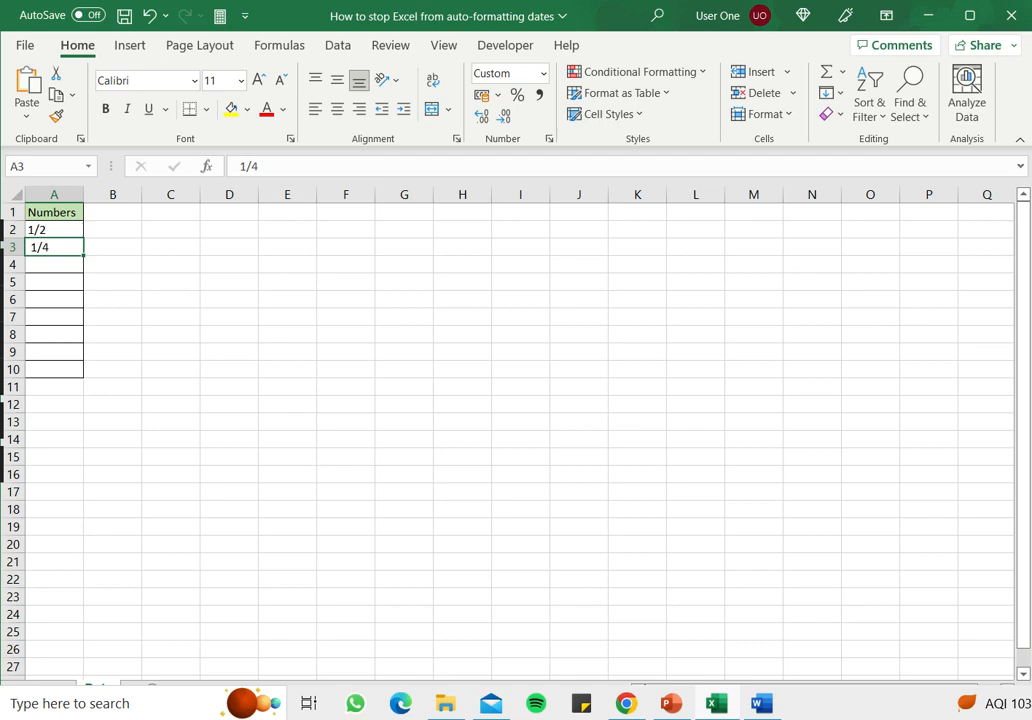
key("enter")
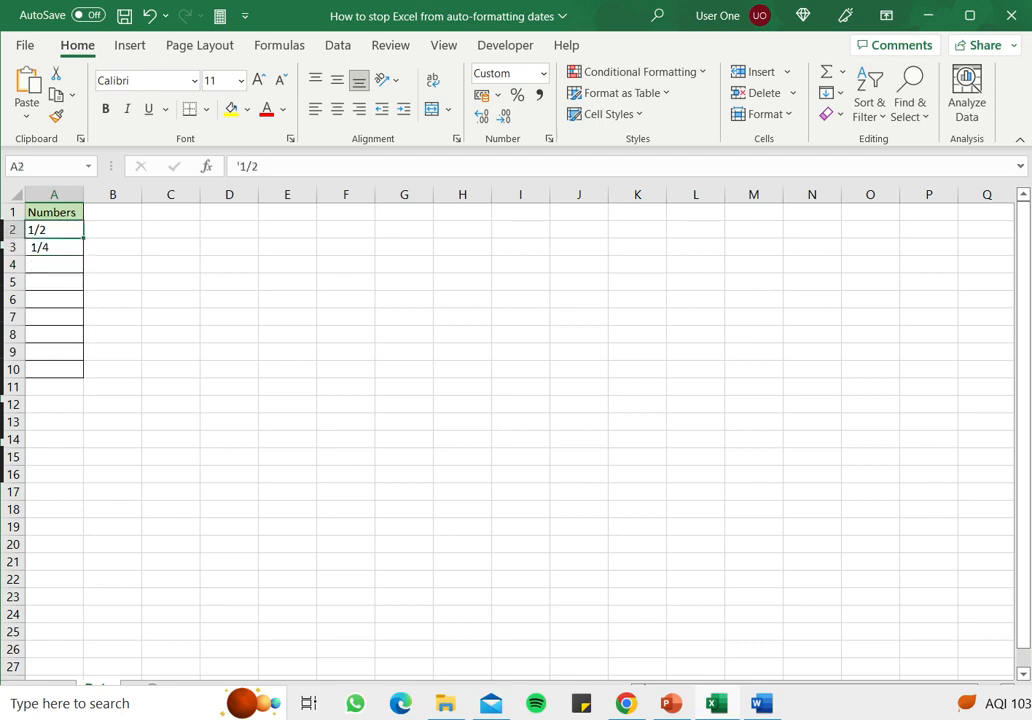
Step: Assign the Text number format to the cells below Numbers via Format Cells
left_click_drag(54, 228, 54, 282)
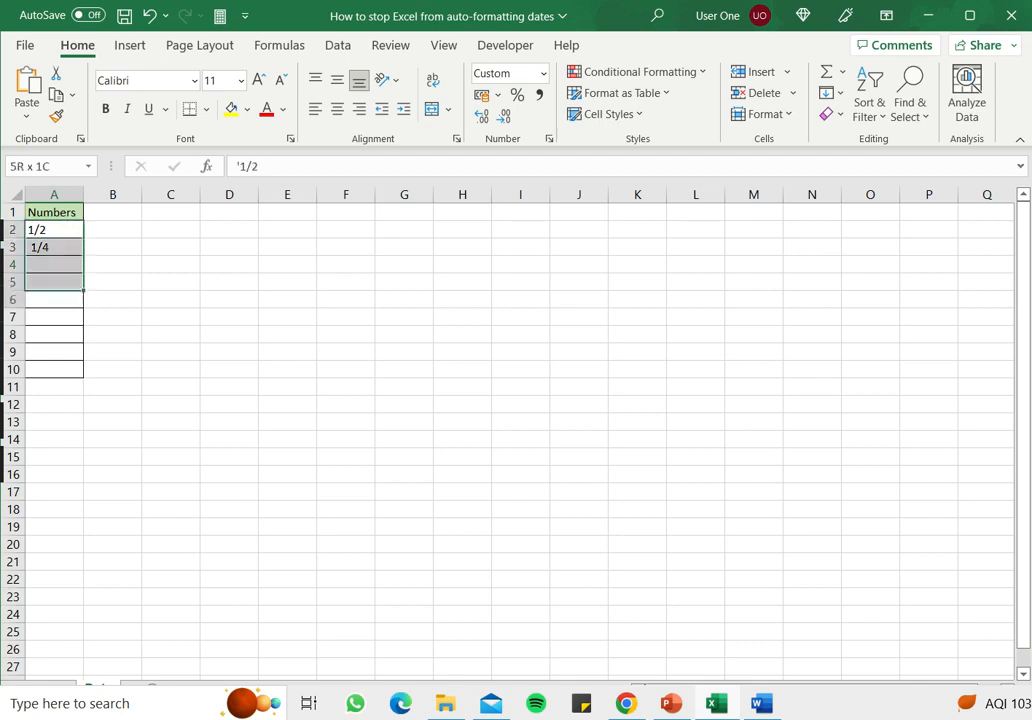
left_click_drag(54, 282, 54, 368)
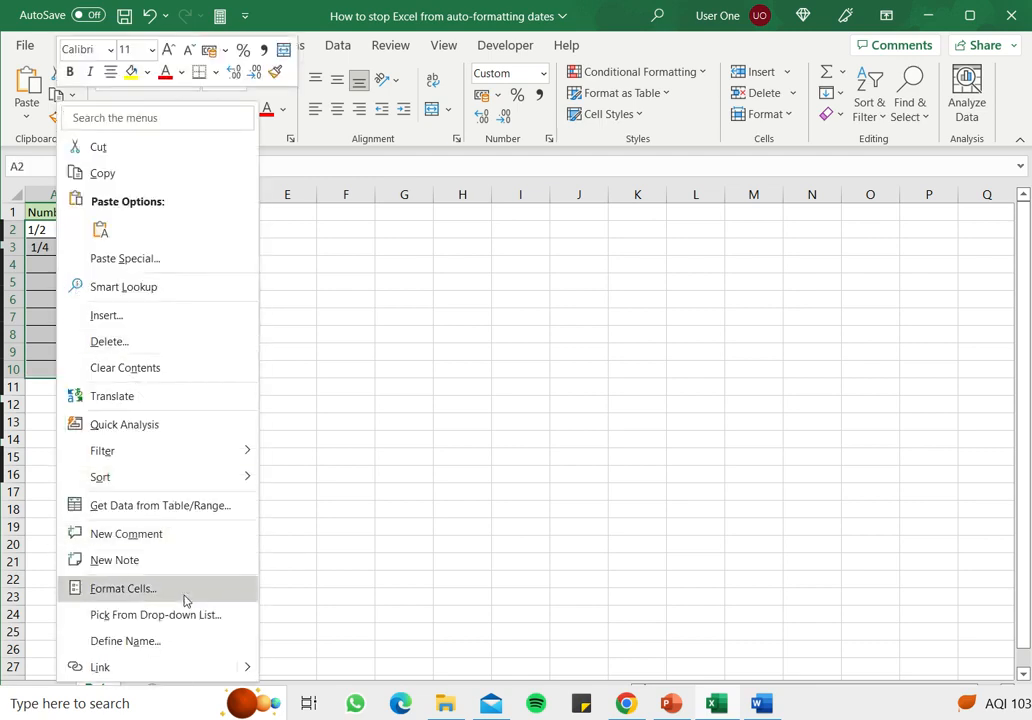
left_click(124, 588)
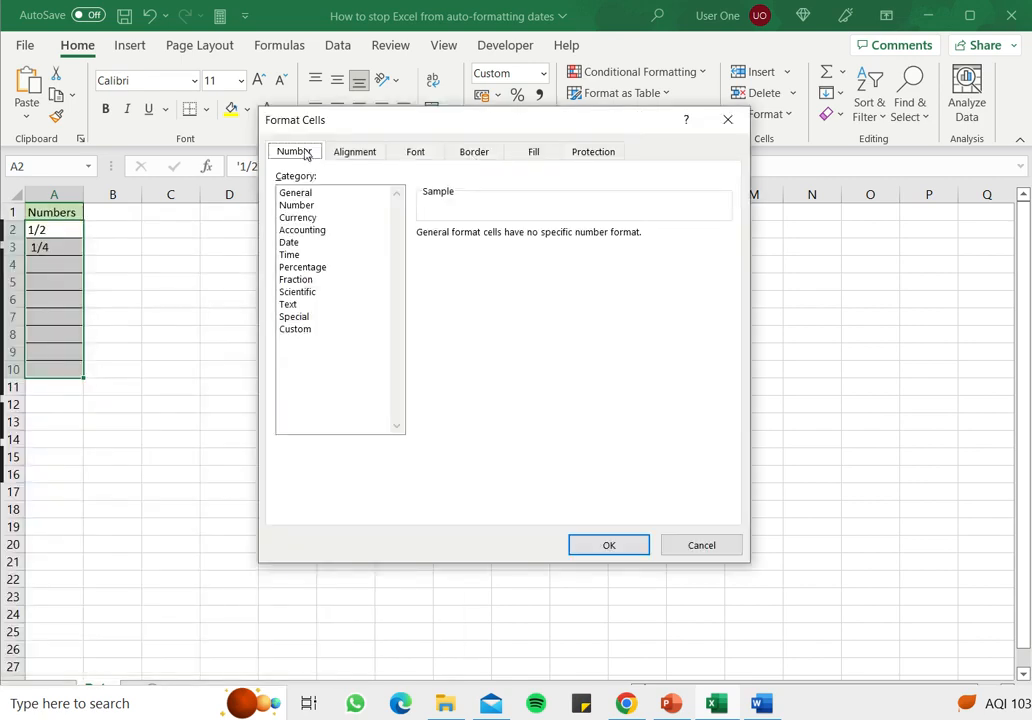
left_click(288, 304)
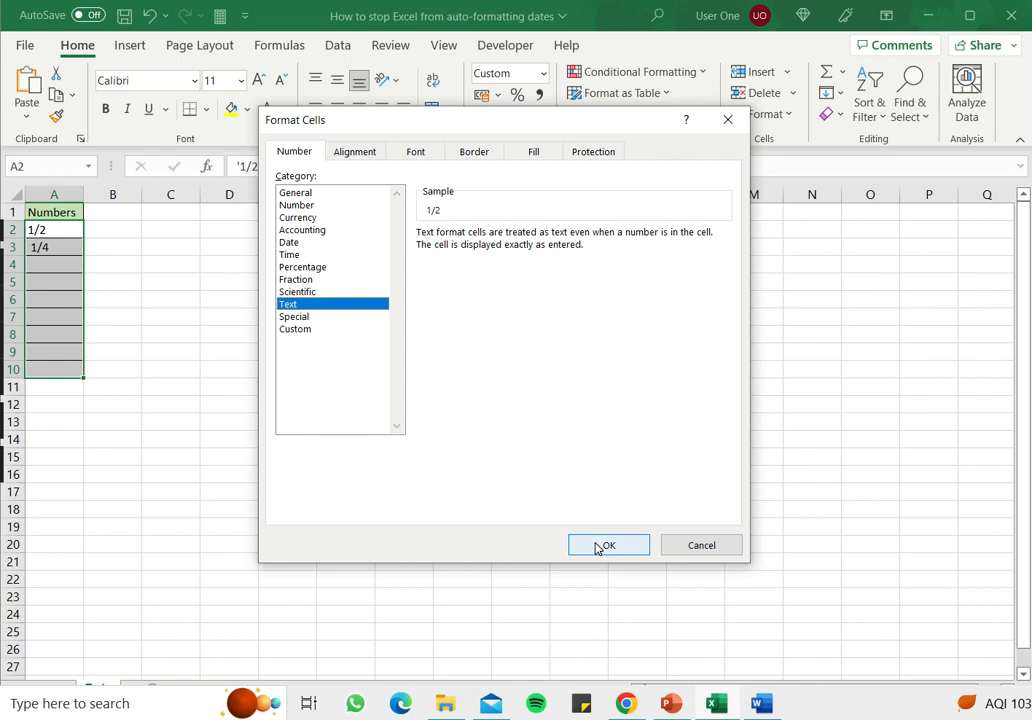
left_click(608, 544)
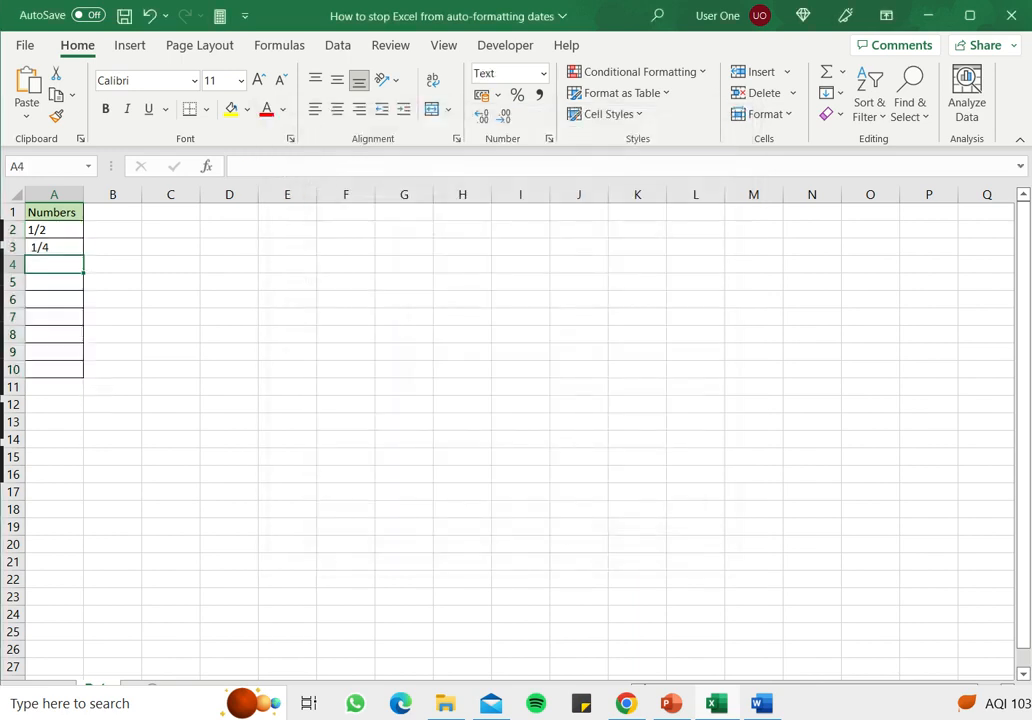
Step: Add 1/6 in A4 and 1/8 in A5 as unconverted fractions
type("1/6")
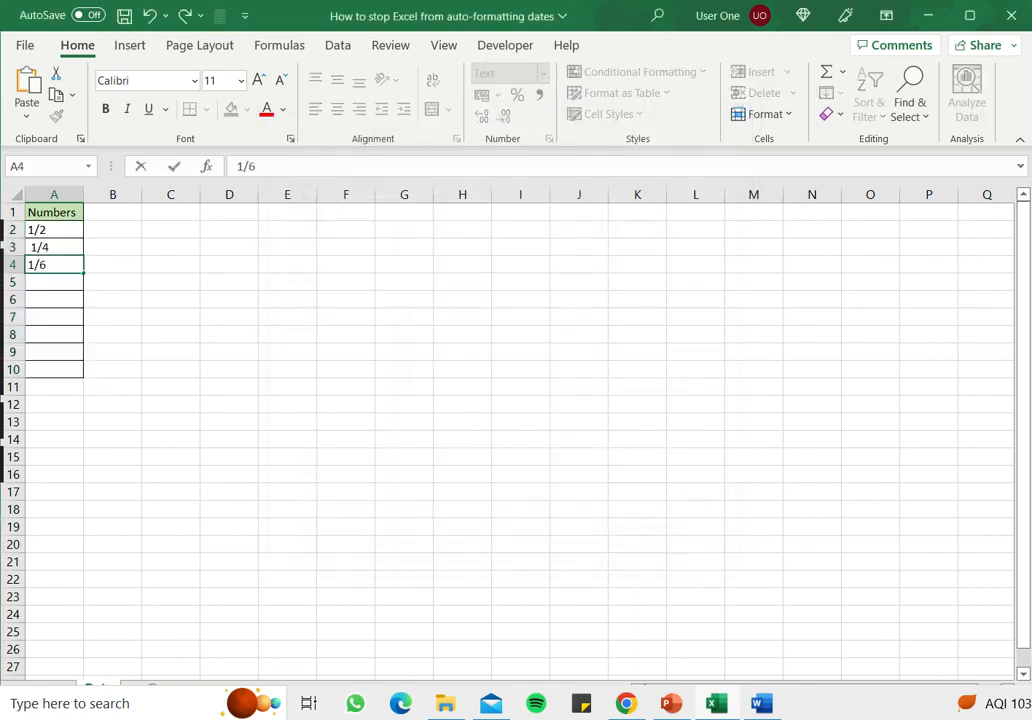
type("1")
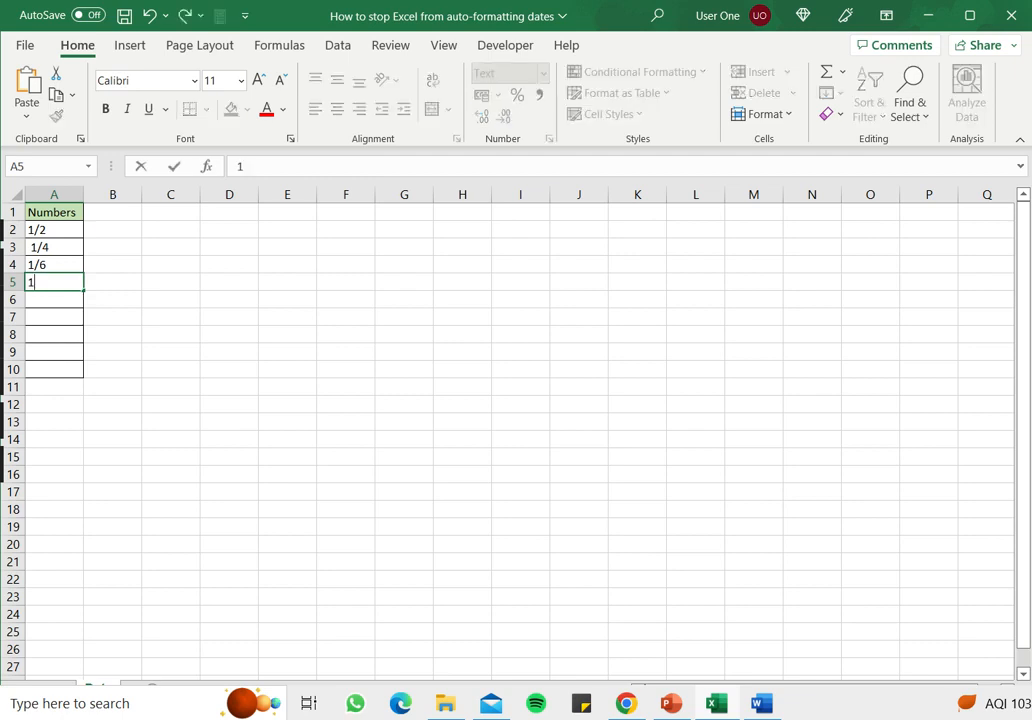
type("/")
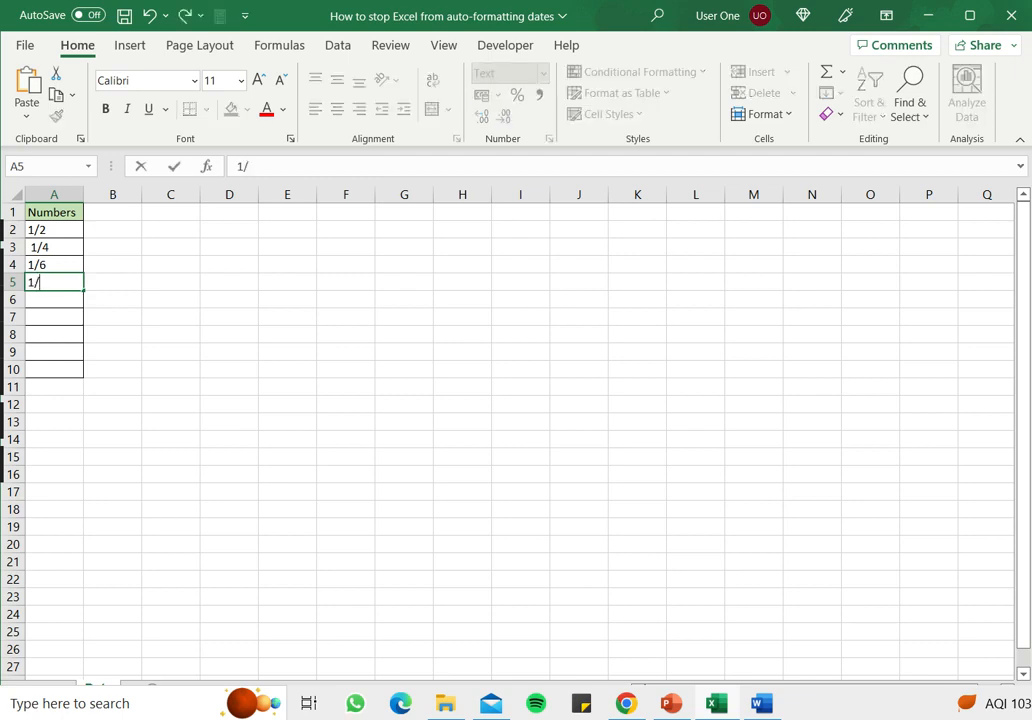
key("Return")
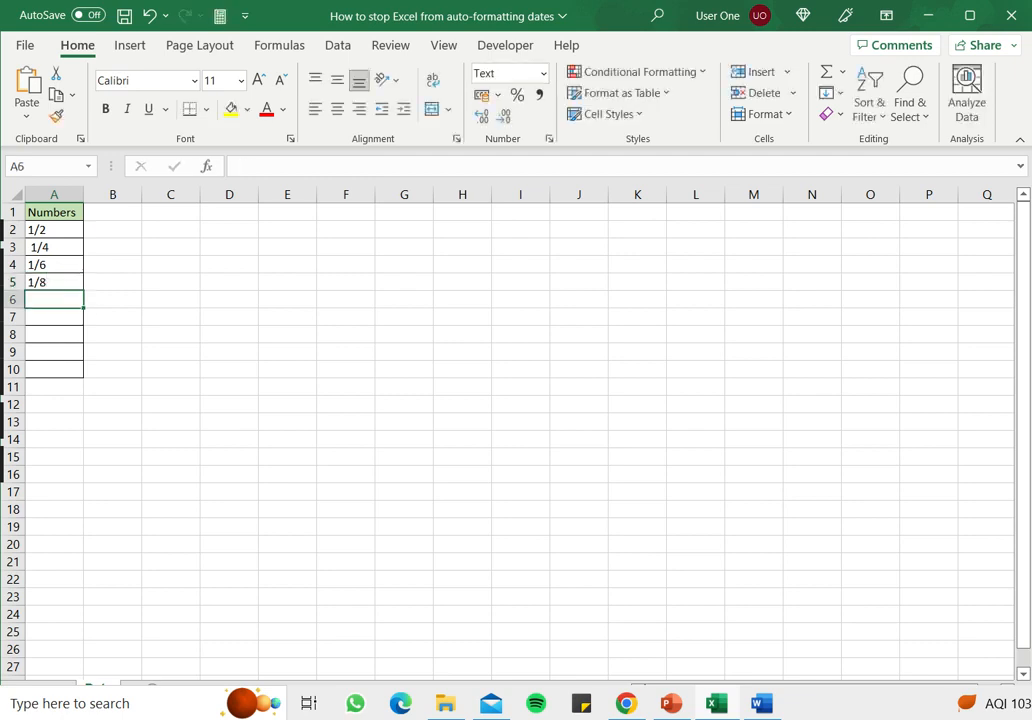